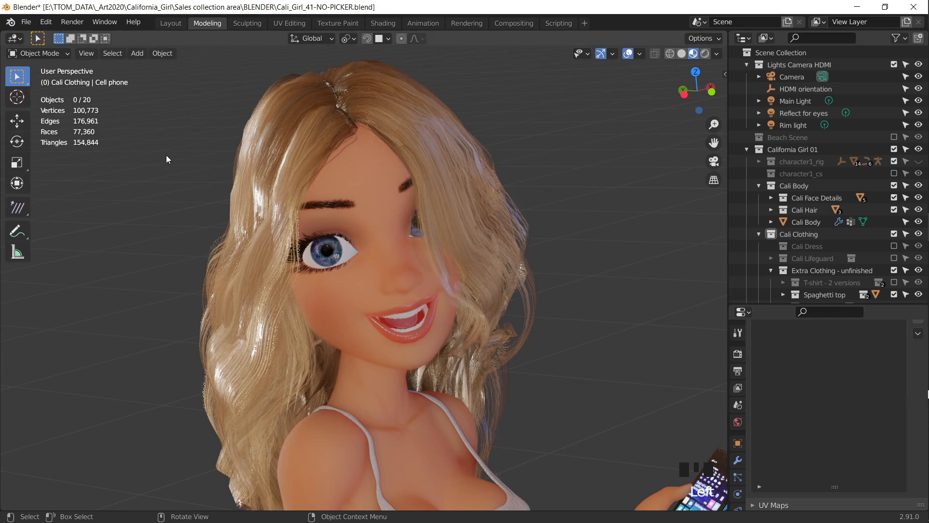
pyautogui.moveTo(154, 139)
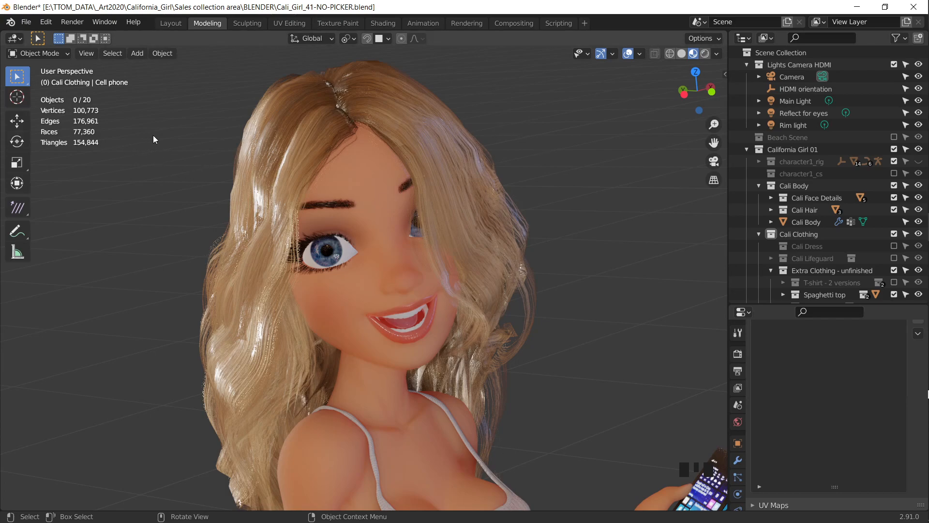
pyautogui.moveTo(158, 163)
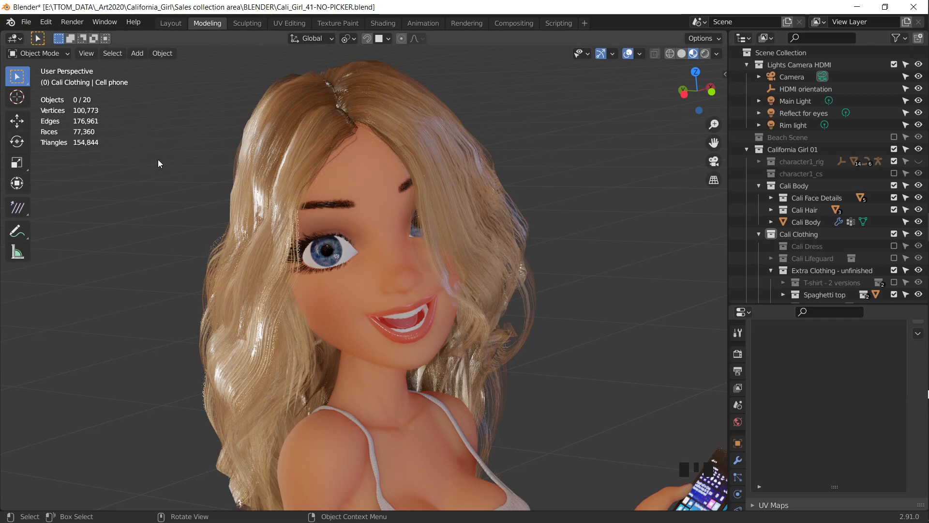
# Bring up the Edit menu from the top bar over the character viewport
pyautogui.click(46, 22)
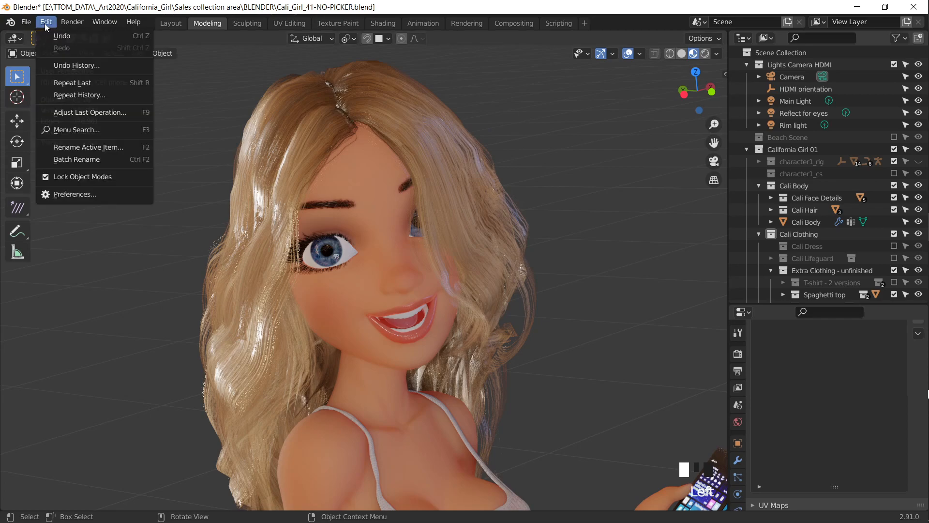
# Review Z-based bindings in Preferences > Keymap via the Key-Binding filter, then close Preferences
pyautogui.click(74, 194)
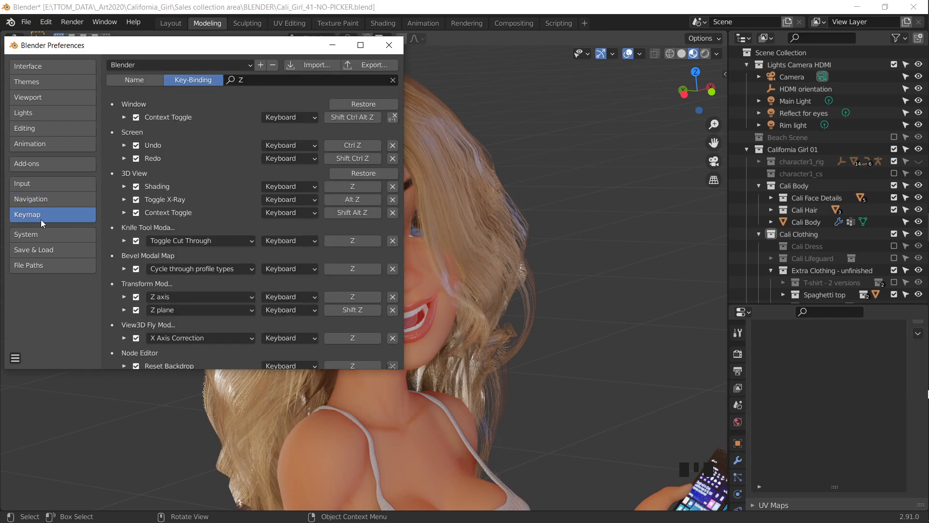
pyautogui.click(133, 79)
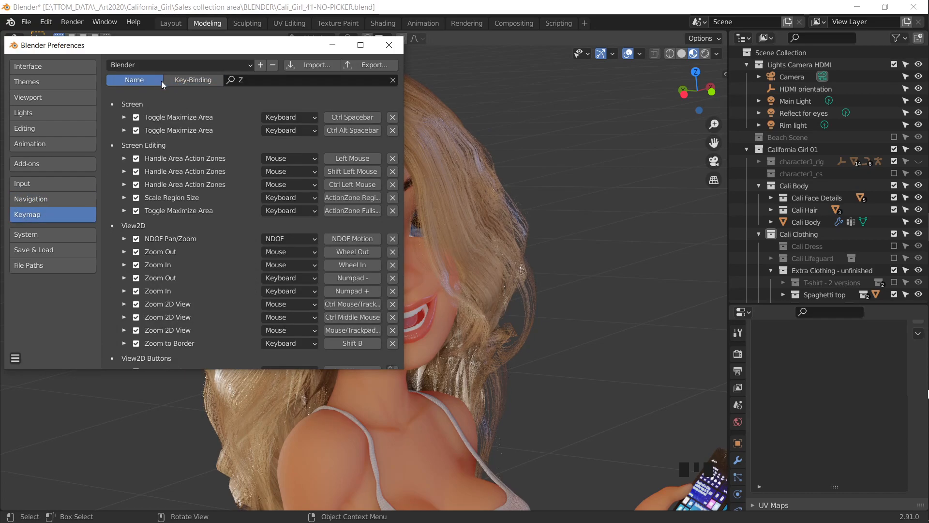
pyautogui.click(192, 79)
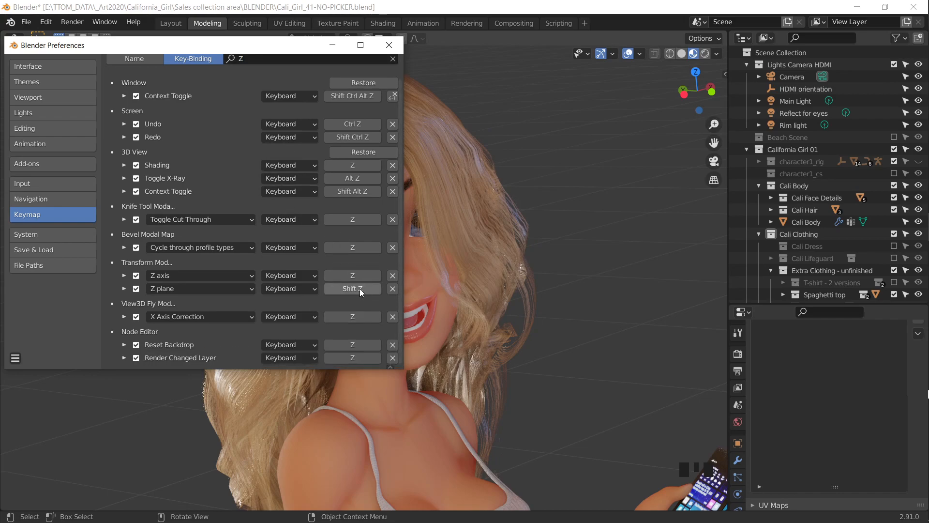
pyautogui.moveTo(333, 290)
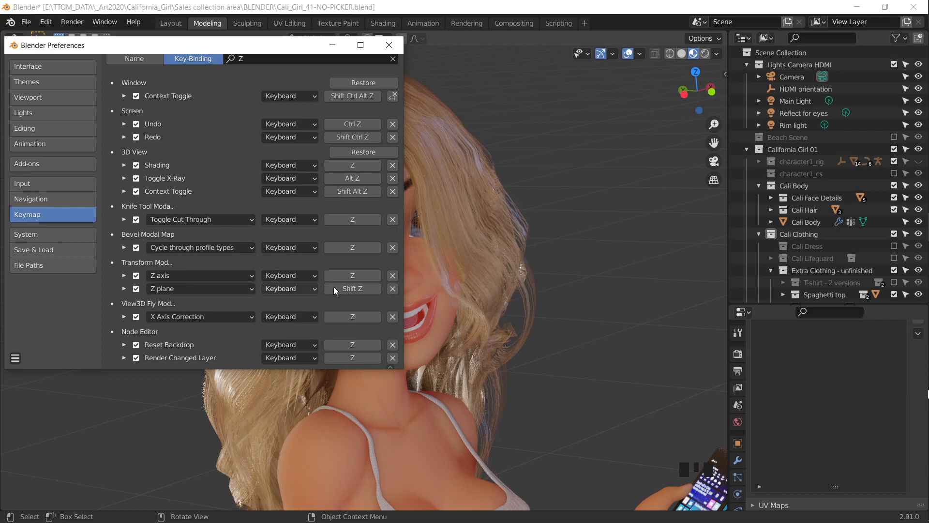
pyautogui.moveTo(354, 295)
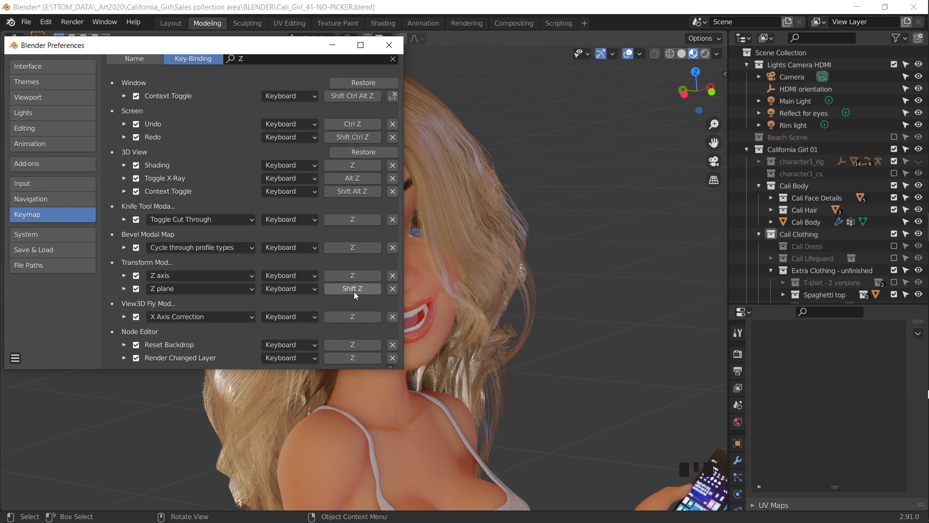
pyautogui.moveTo(404, 263)
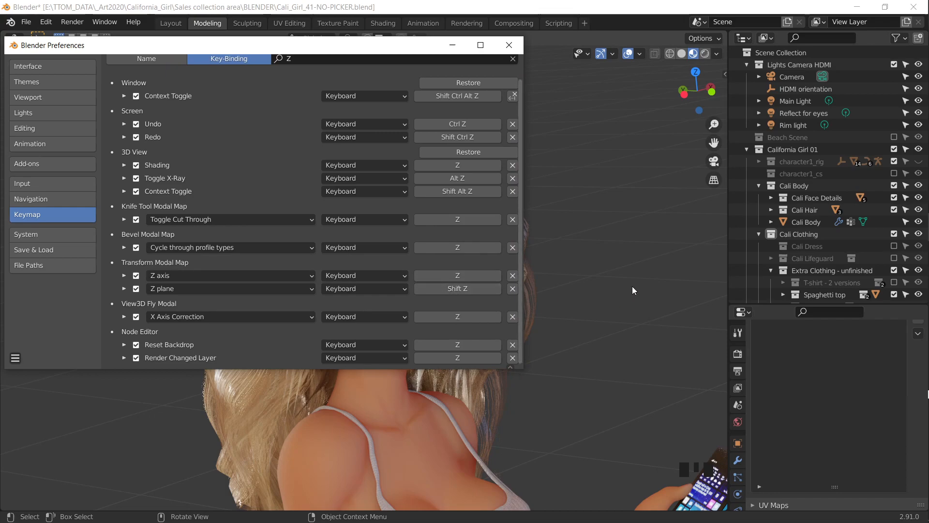
pyautogui.moveTo(423, 305)
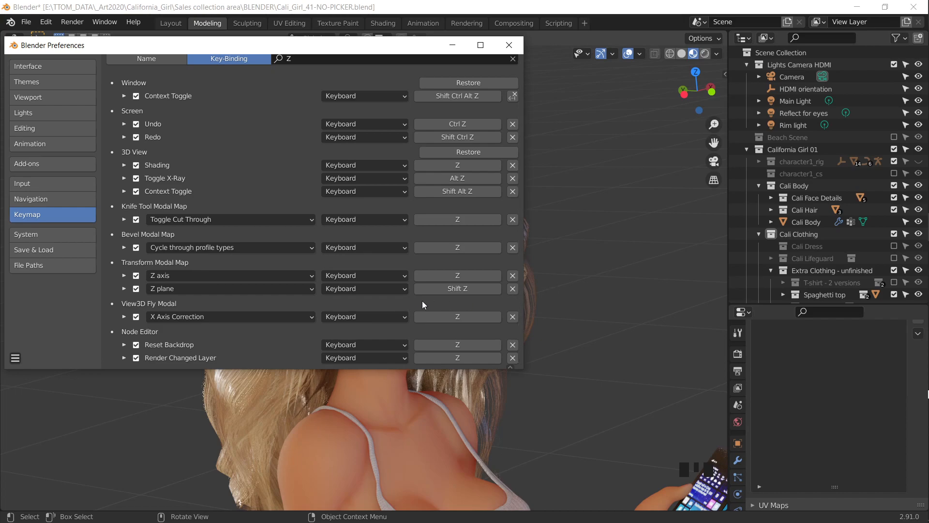
pyautogui.moveTo(514, 310)
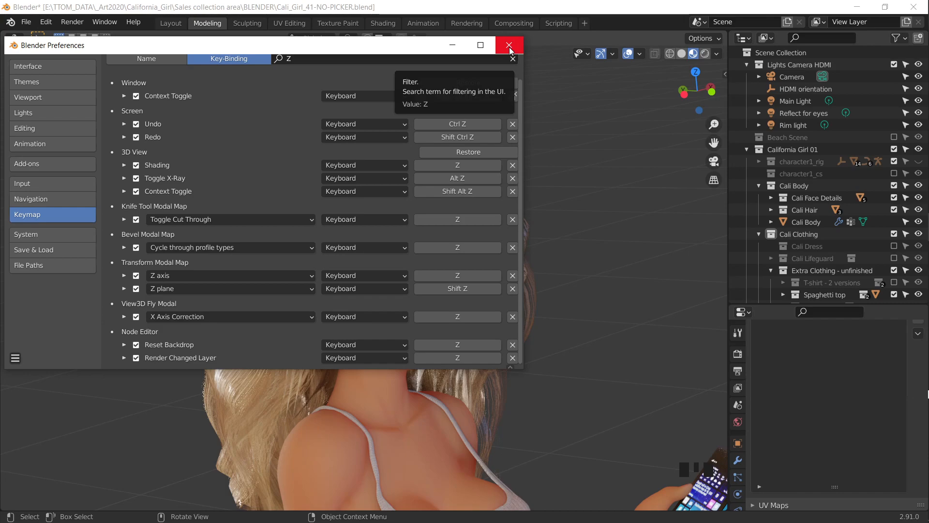
pyautogui.click(508, 46)
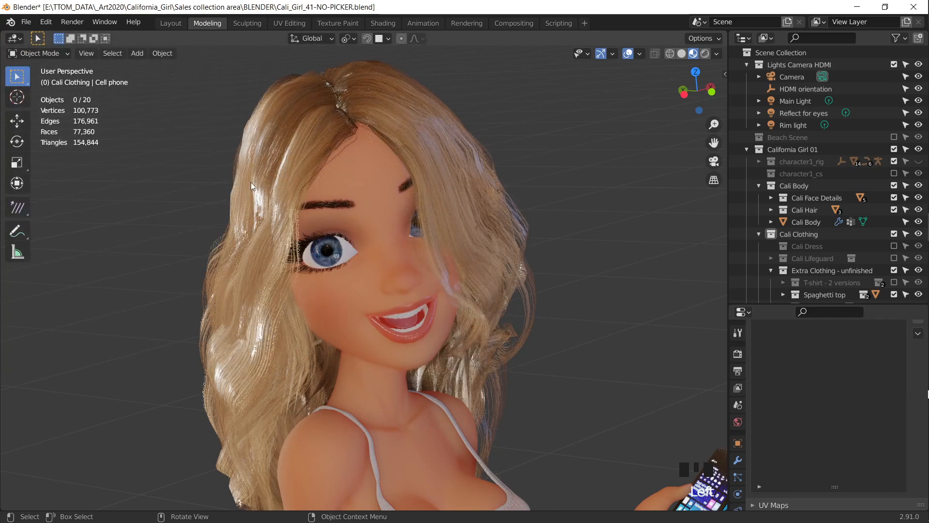
# Assign Shift+Z to the Wireframe overlay toggle and show the wireframe over the character
pyautogui.click(639, 53)
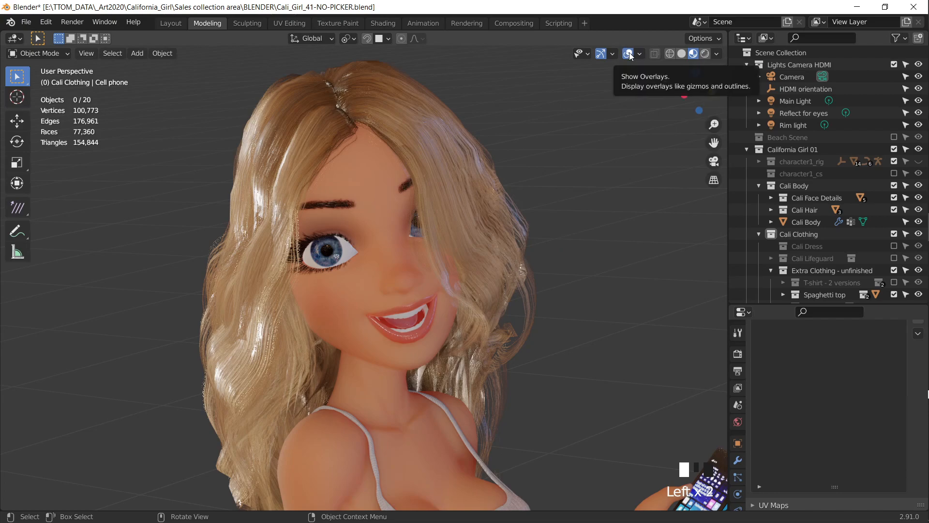
pyautogui.click(640, 53)
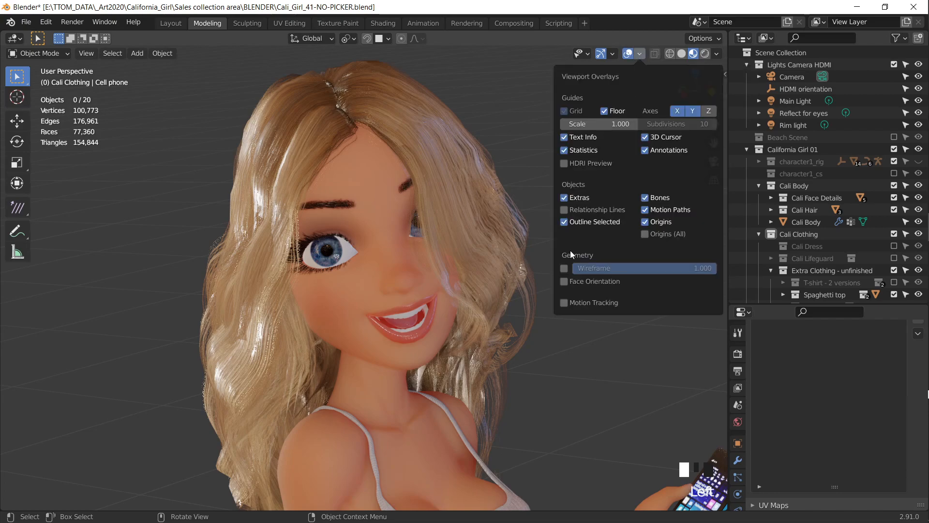
pyautogui.rightClick(593, 268)
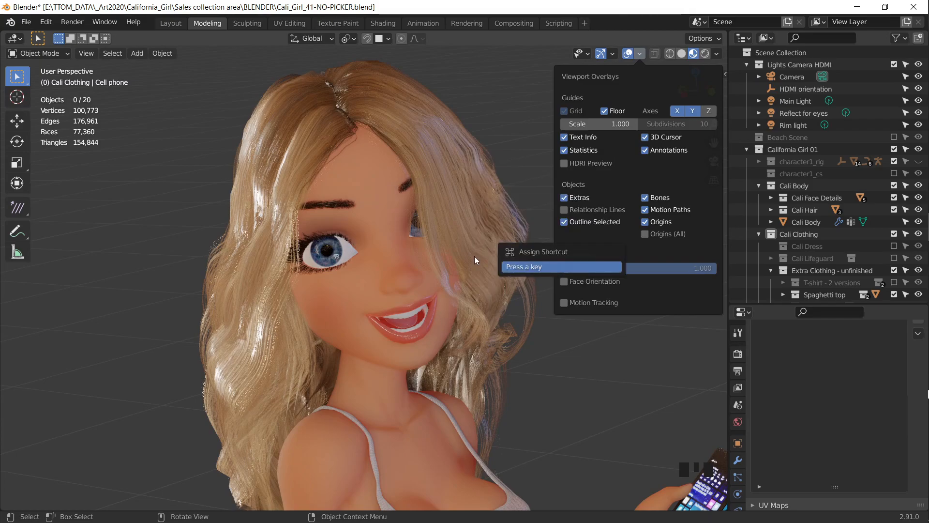
pyautogui.press('Shift+z')
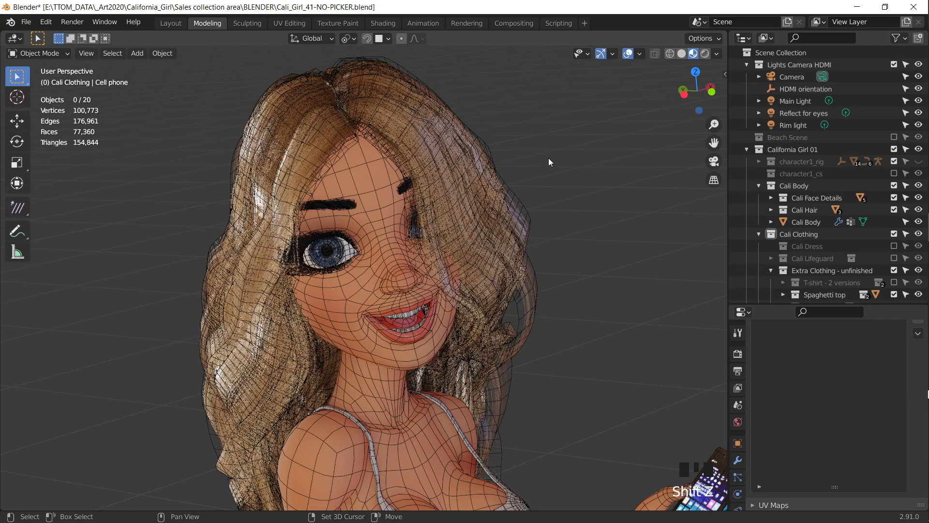